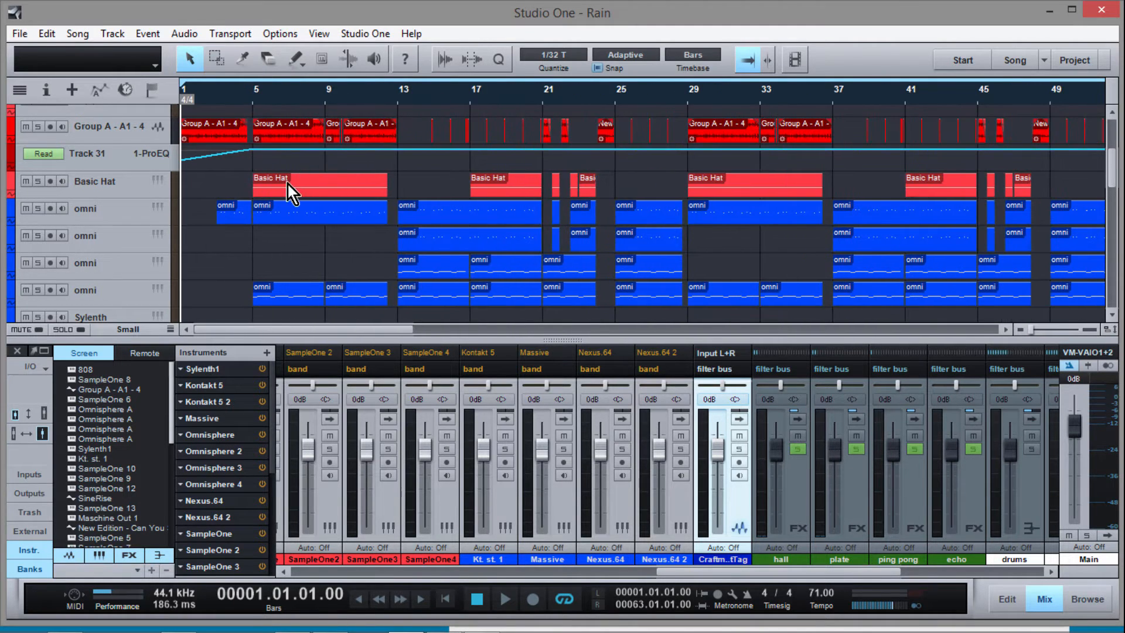
mouse_move(190, 176)
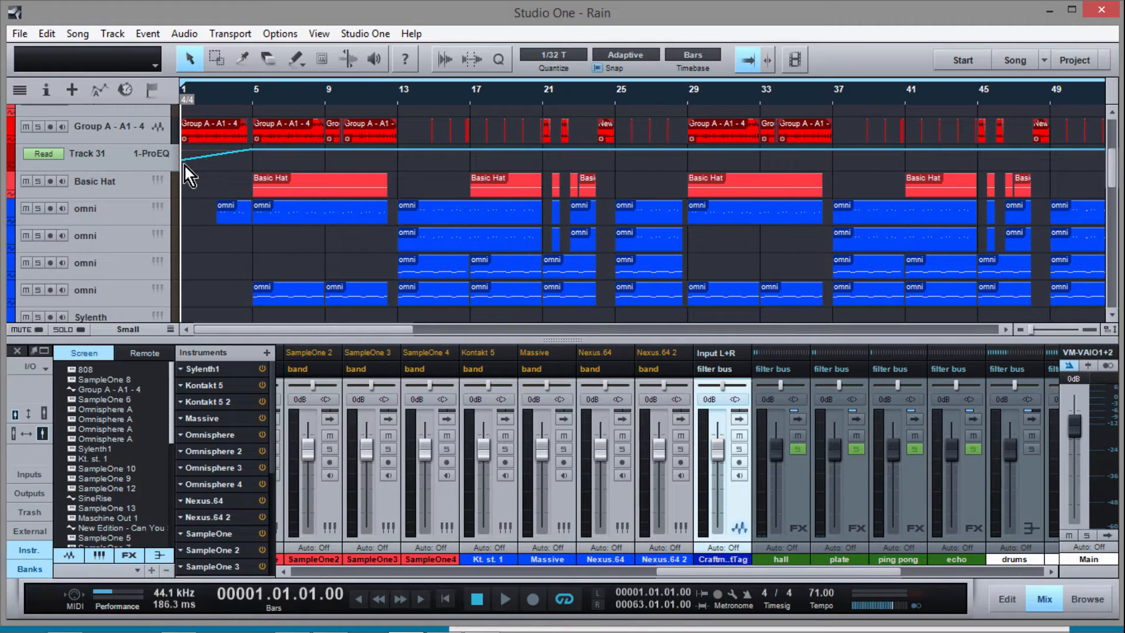
mouse_move(262, 158)
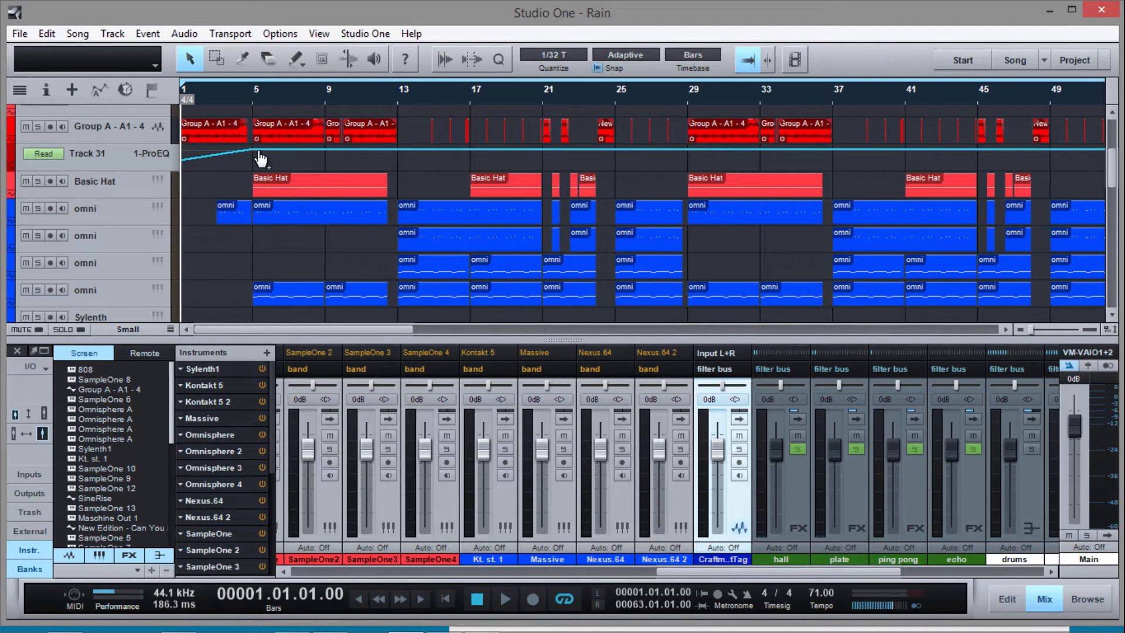
mouse_move(204, 168)
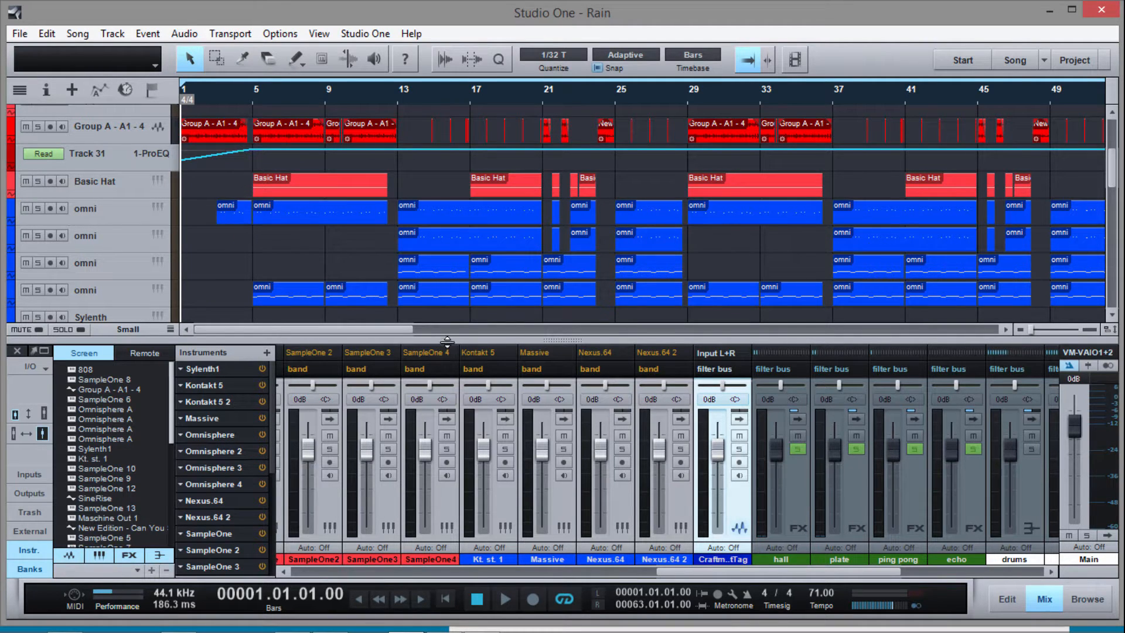
Scroll the mixer and select the Craftmaster beat-tag track
scroll("down", 3)
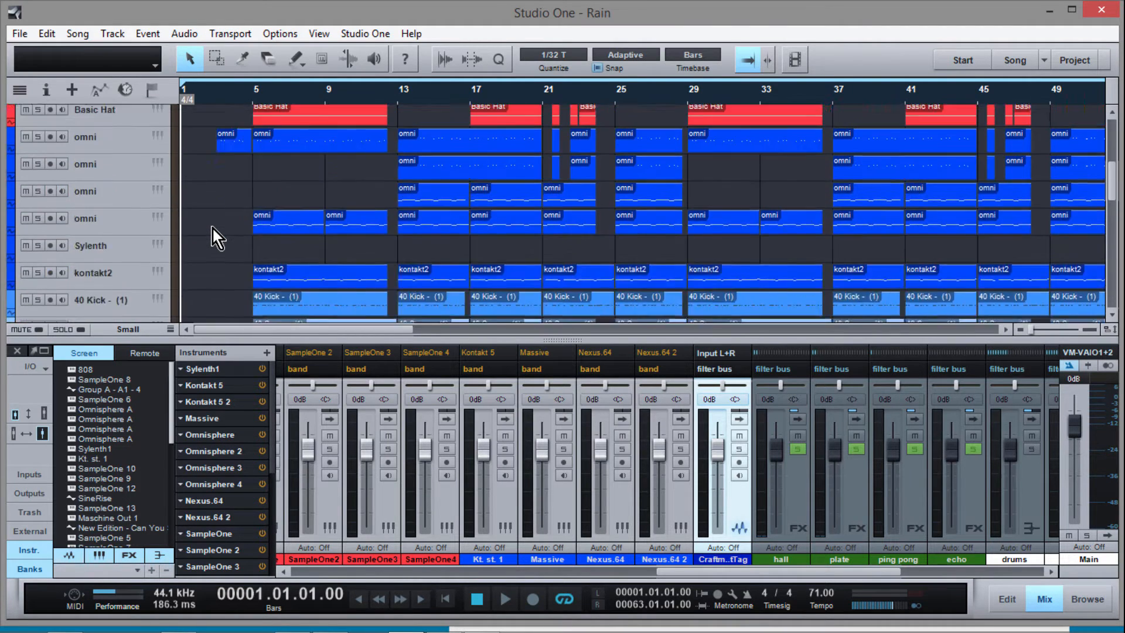
scroll("down", 3)
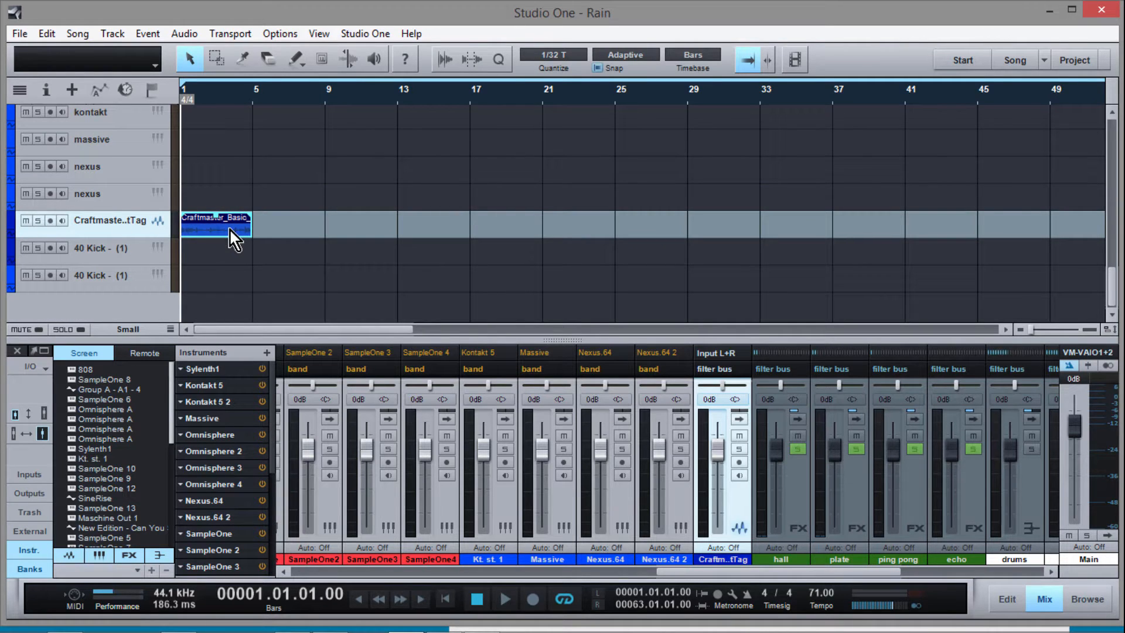
left_click(505, 599)
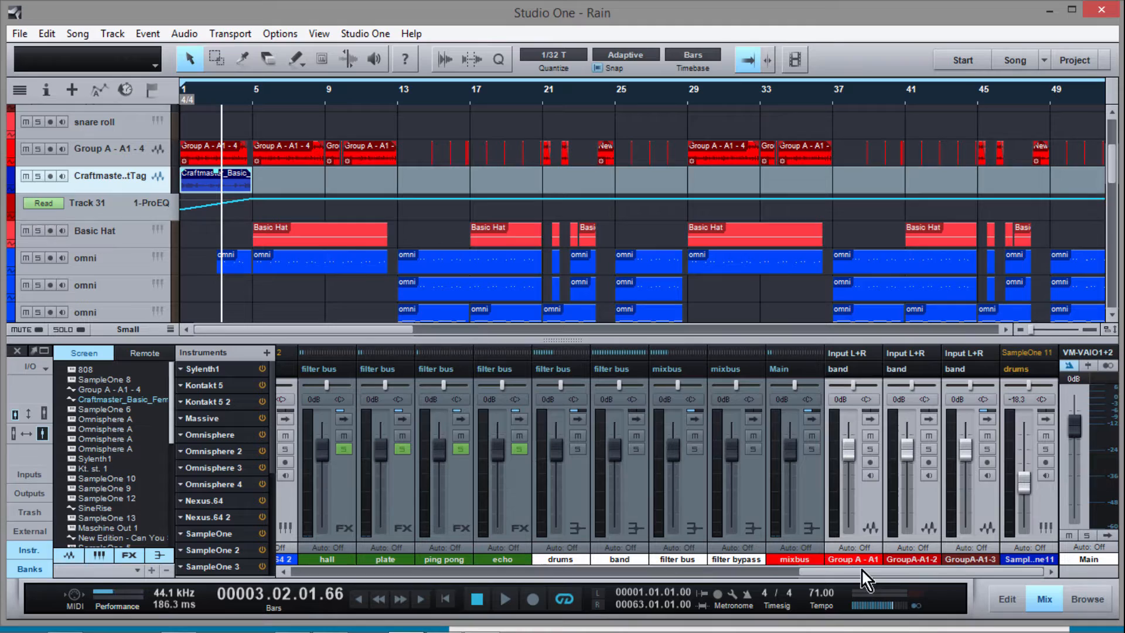
mouse_move(839, 574)
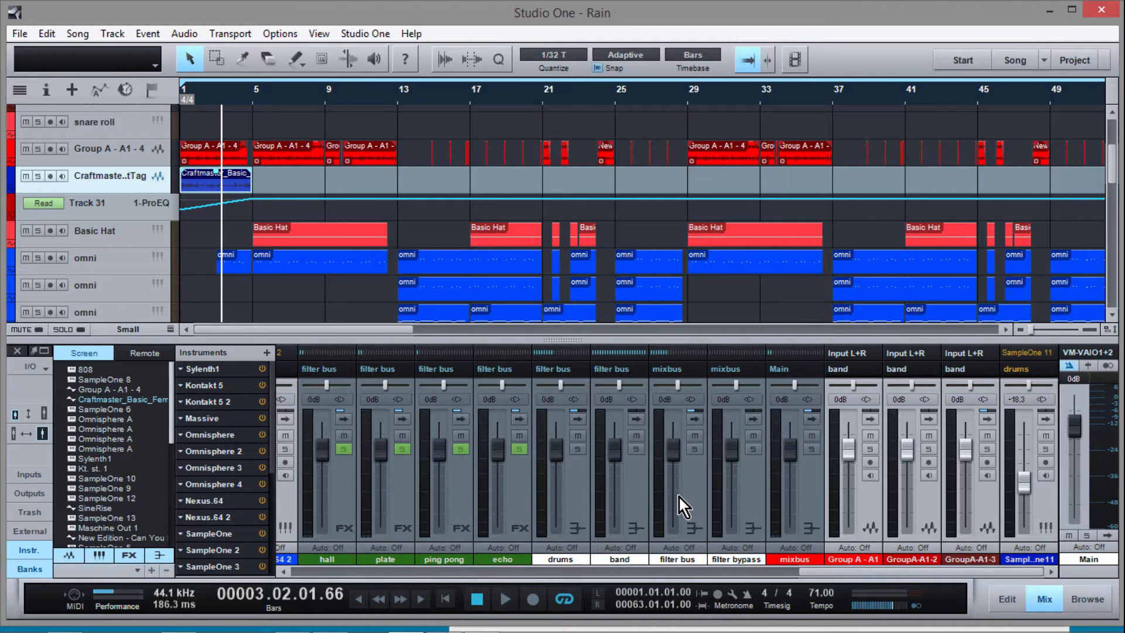
mouse_move(341, 531)
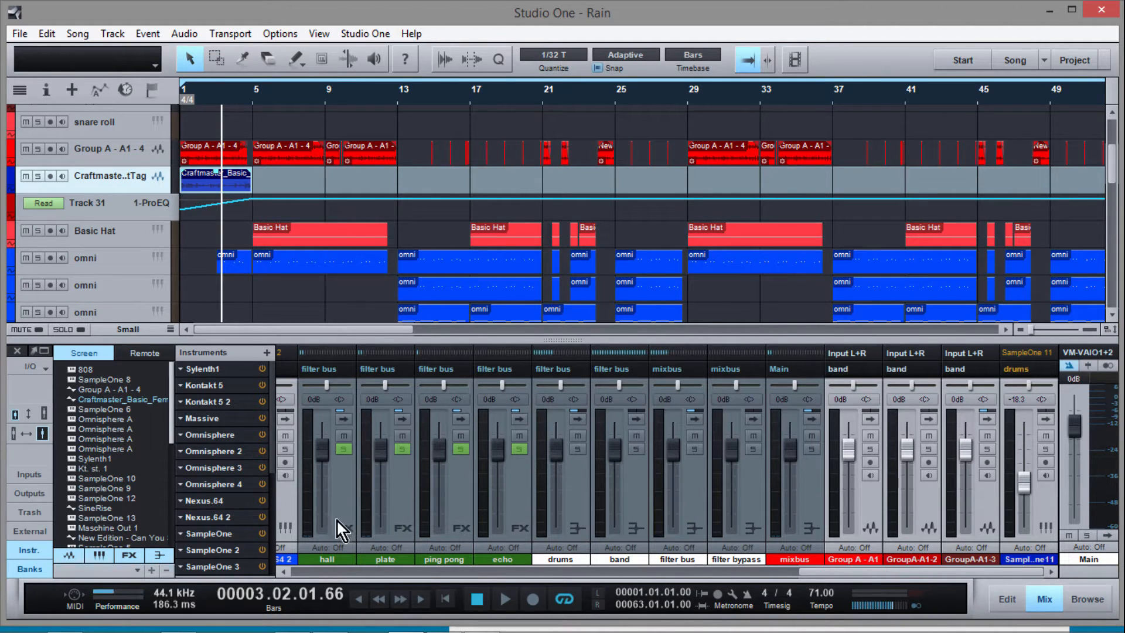
mouse_move(520, 528)
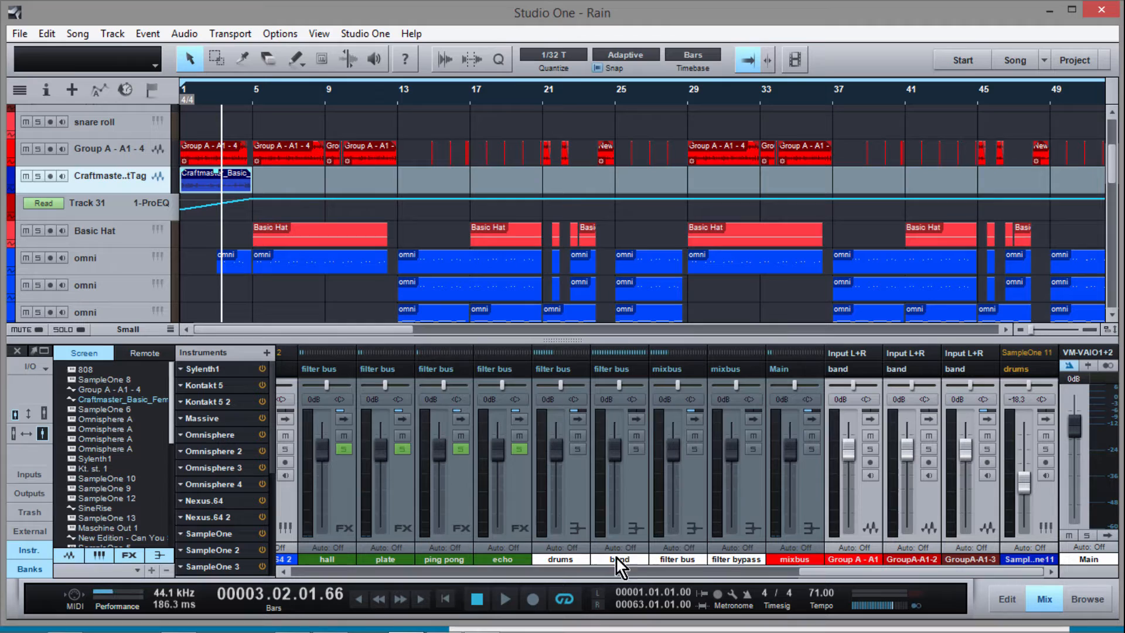
mouse_move(764, 420)
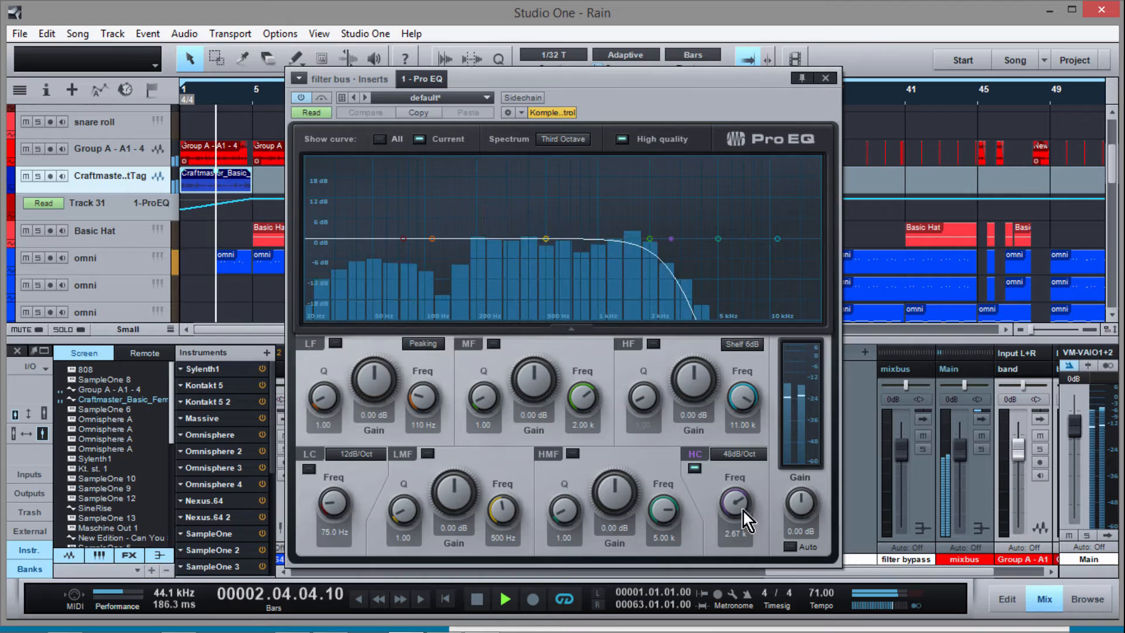
Raise the filter bus Pro EQ high cut to about 12.91 kHz and close the editor
left_click_drag(736, 502, 746, 498)
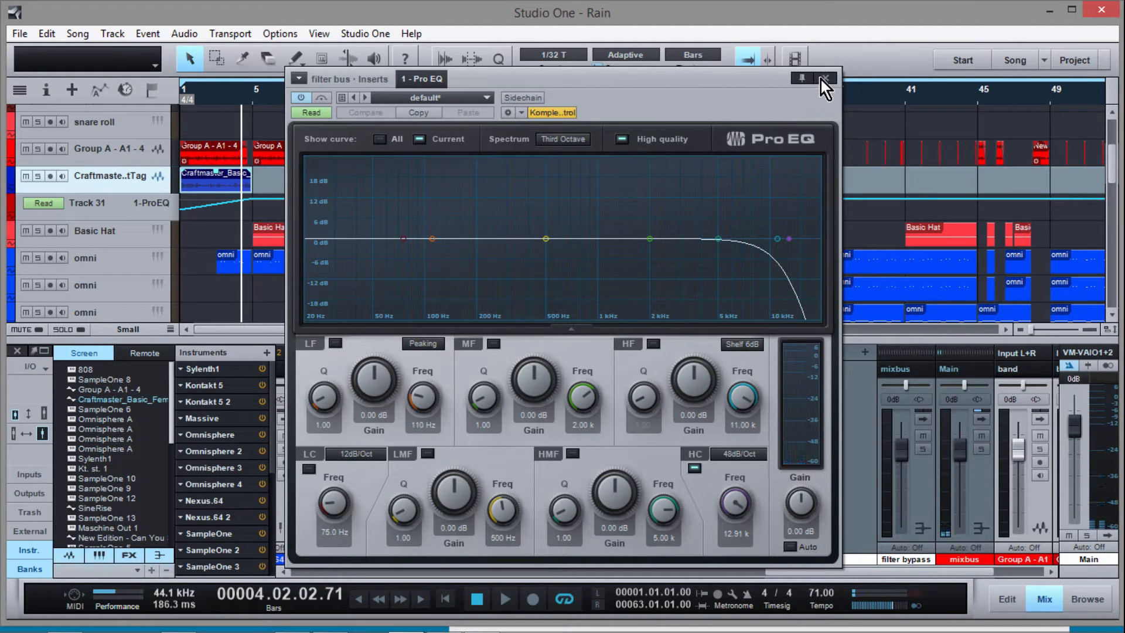
left_click(824, 79)
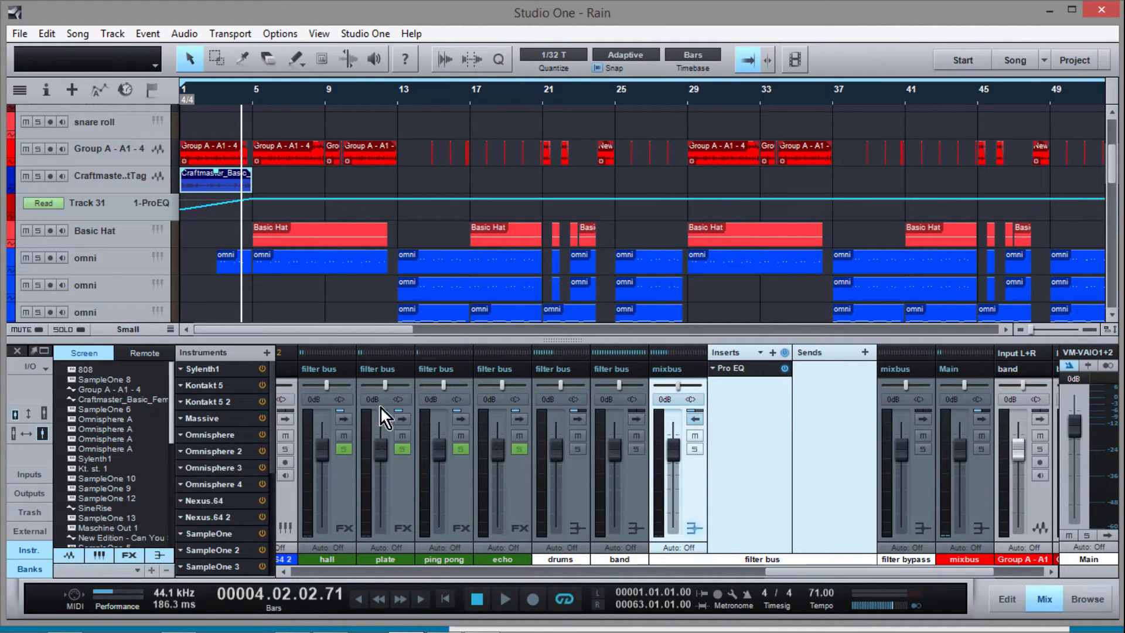
mouse_move(567, 520)
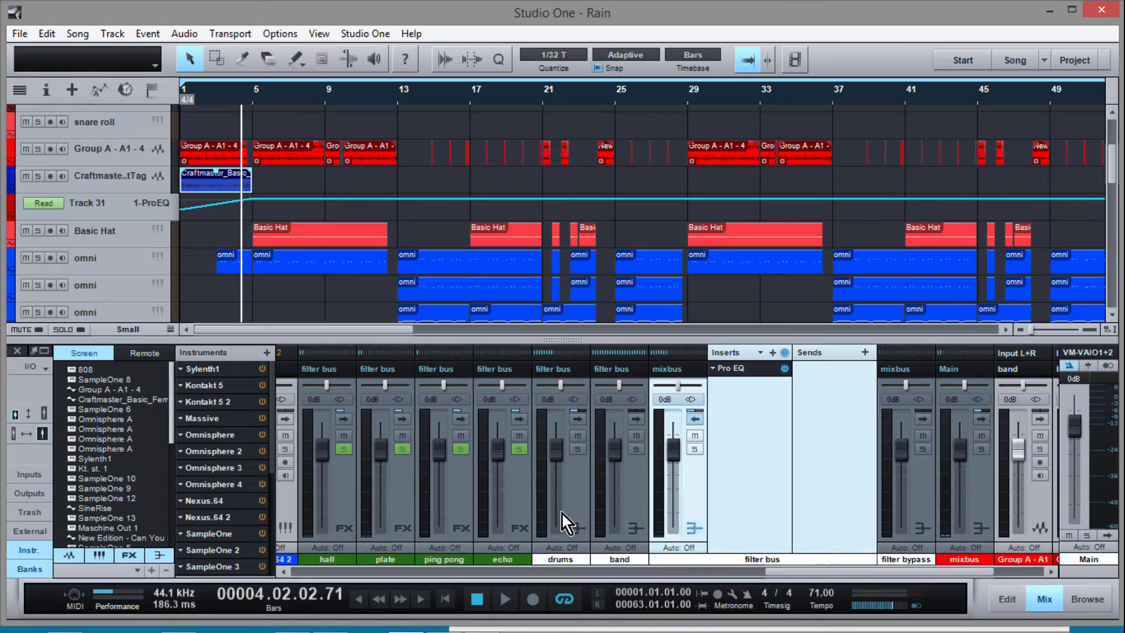
mouse_move(569, 397)
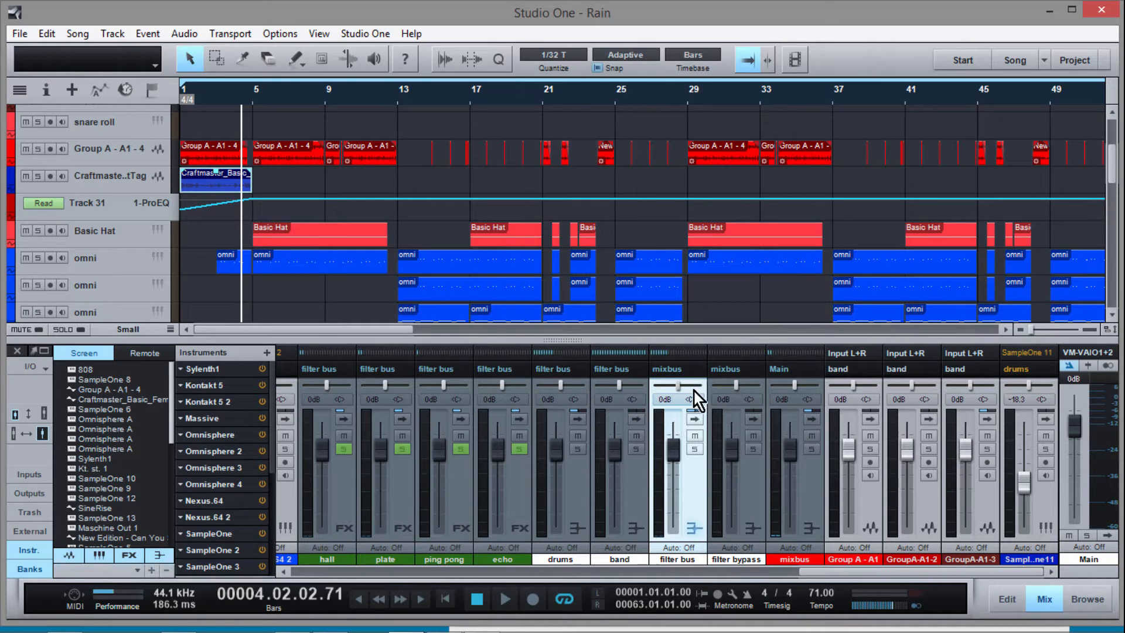
mouse_move(725, 387)
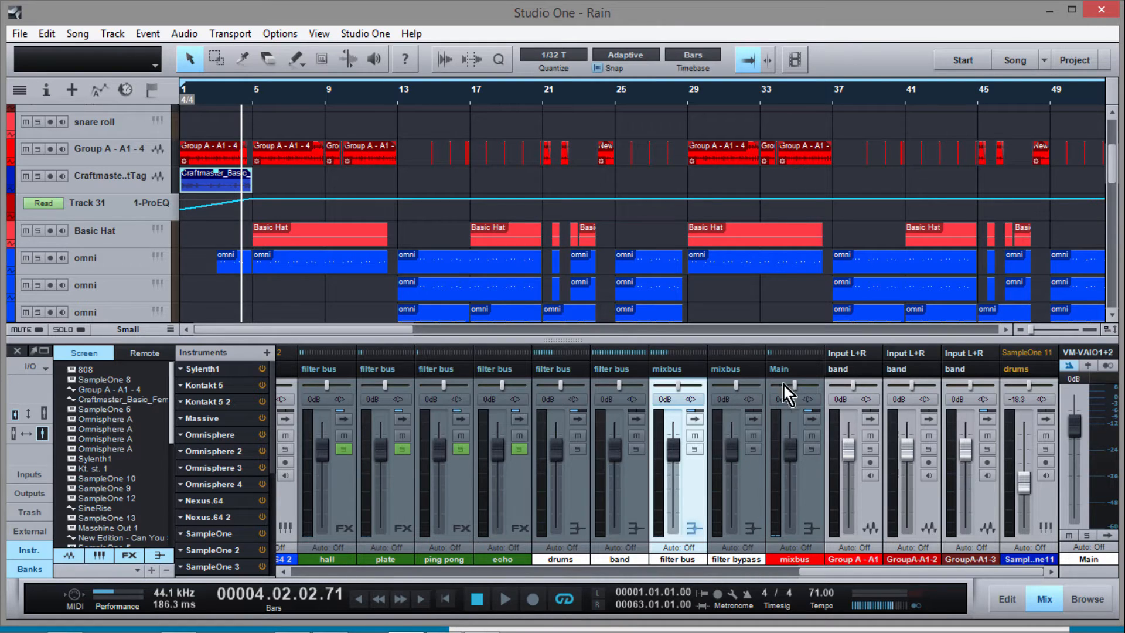
mouse_move(789, 452)
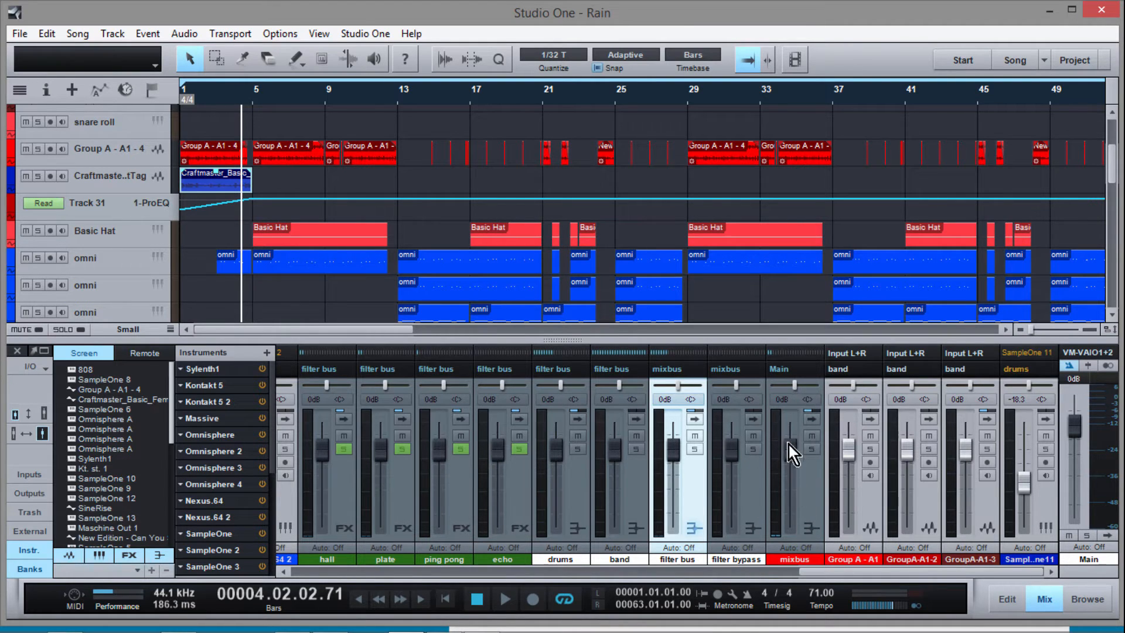
mouse_move(1080, 445)
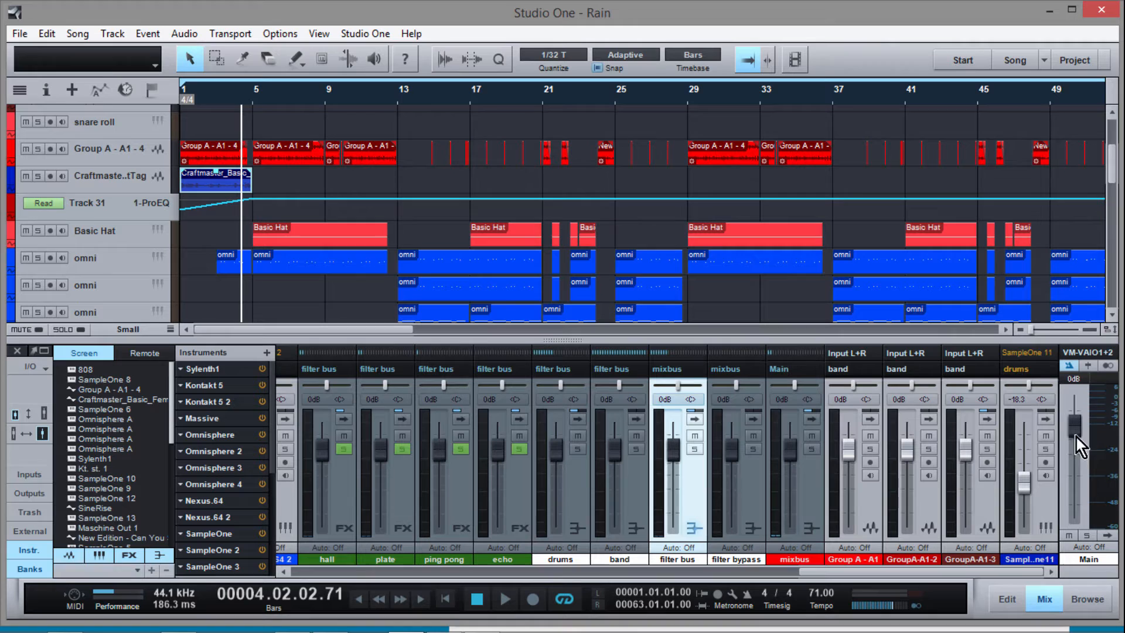
mouse_move(639, 541)
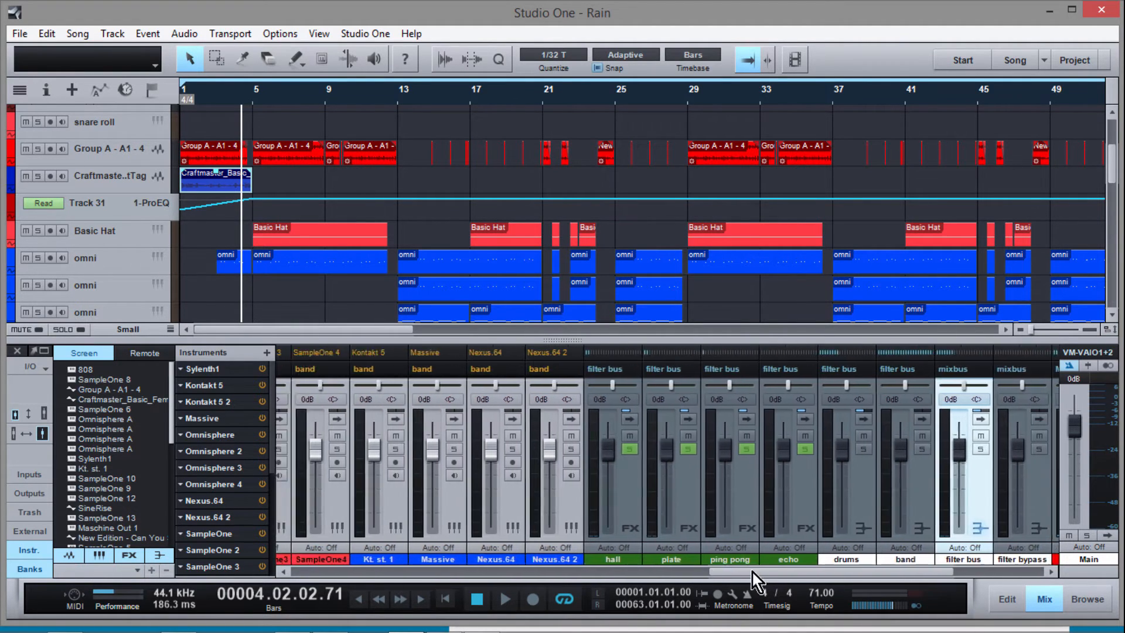
scroll("right", 3)
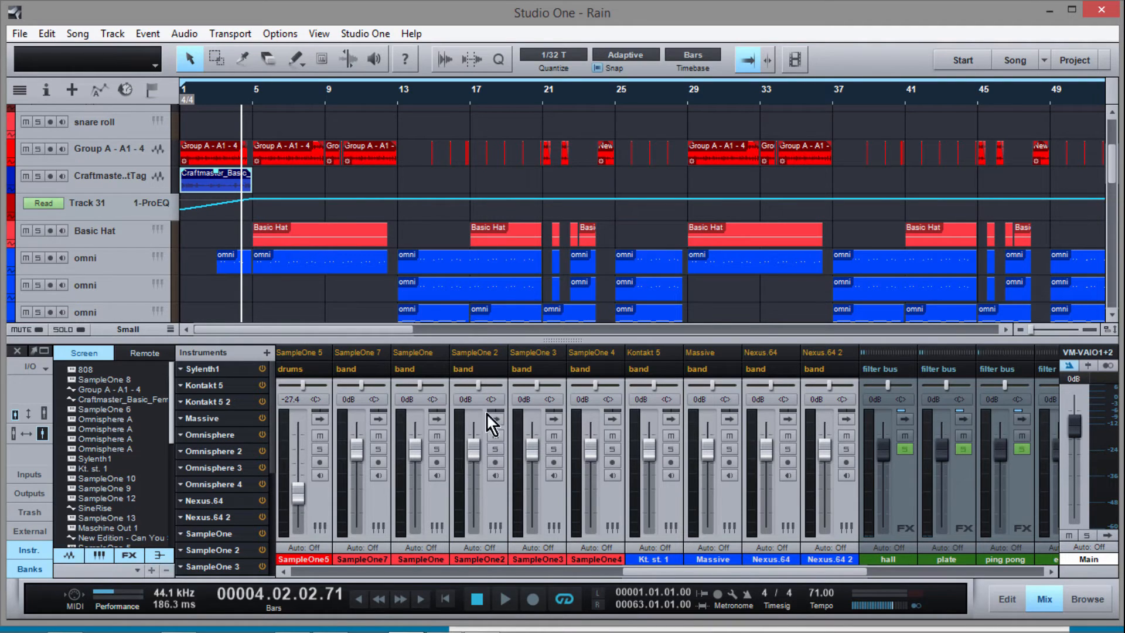
mouse_move(499, 538)
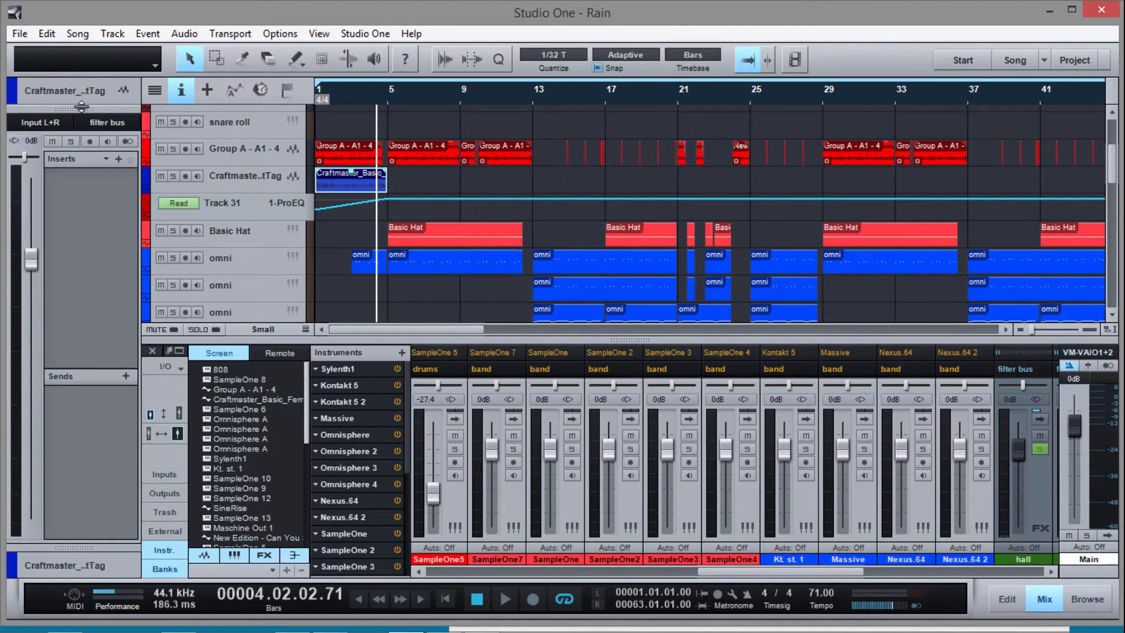
Check the SampleOne 4 editor, then route the beat-tag channel to filter bus
left_click(730, 368)
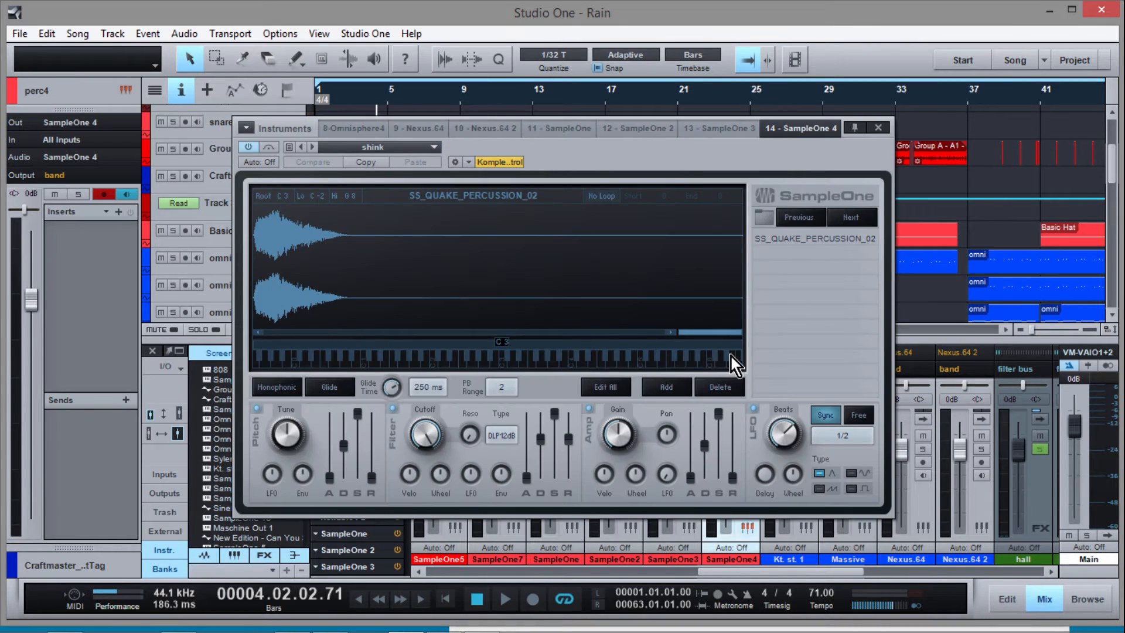
left_click(878, 128)
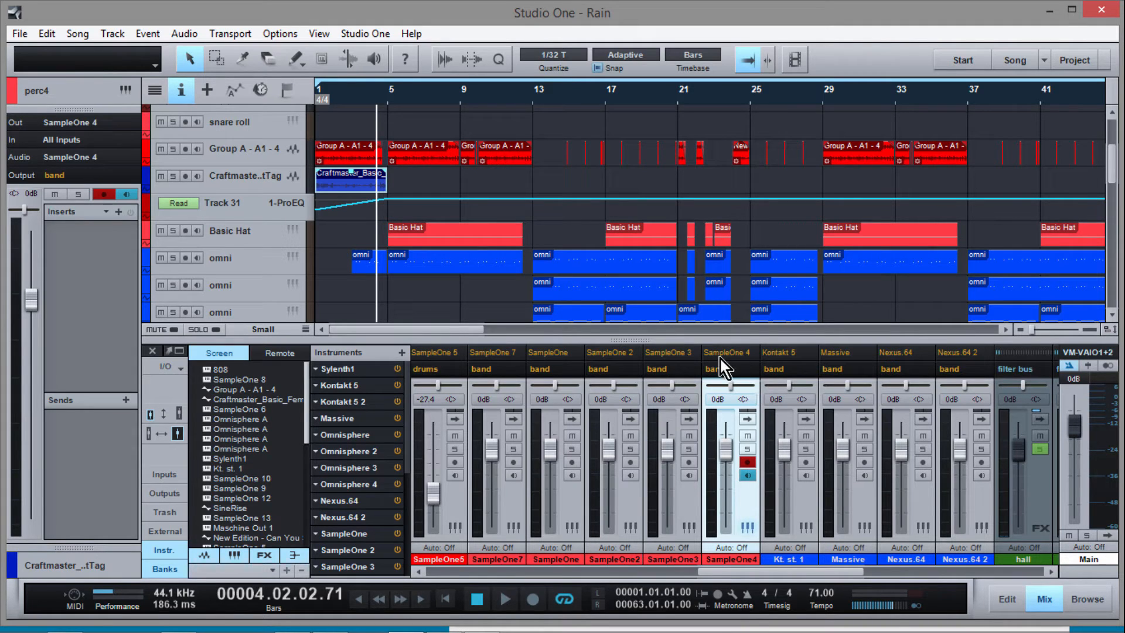
mouse_move(752, 370)
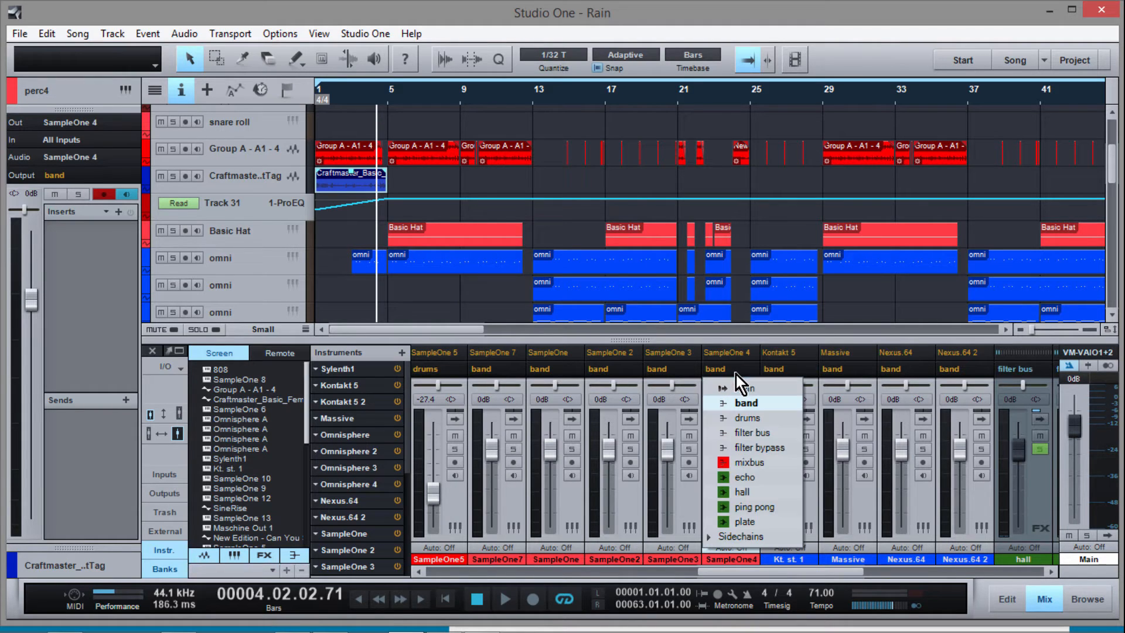
mouse_move(739, 384)
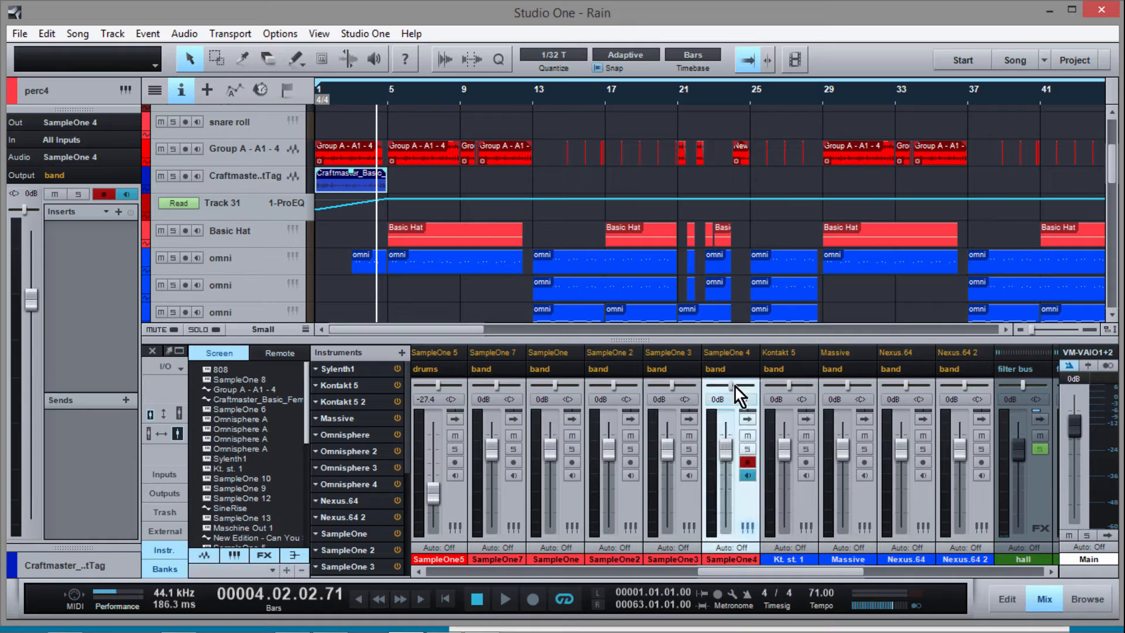
mouse_move(729, 524)
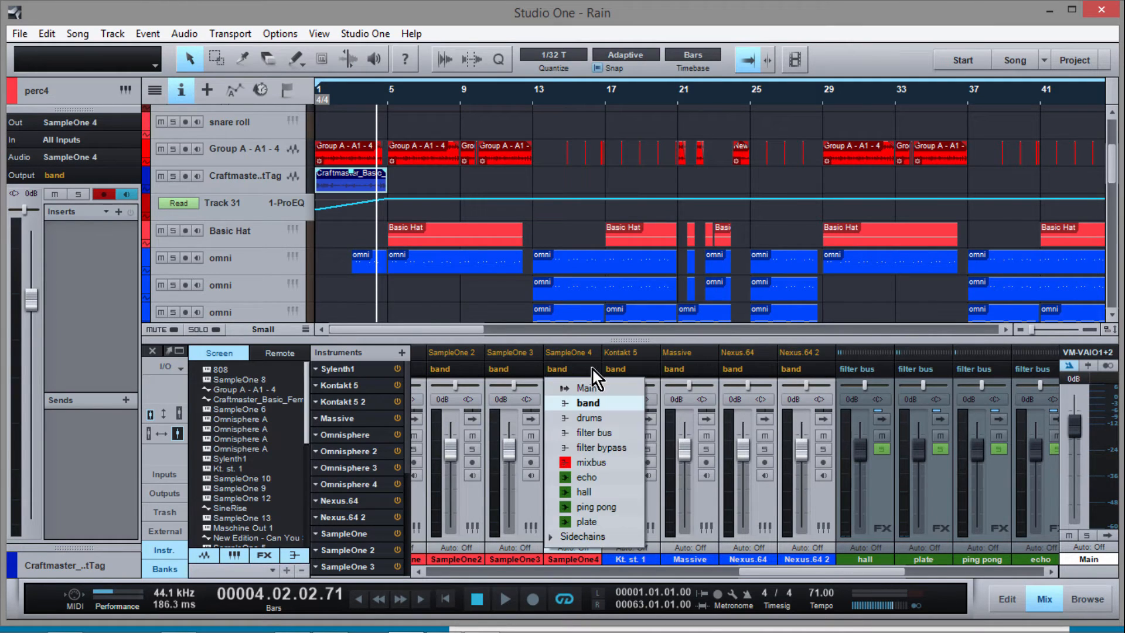
mouse_move(595, 435)
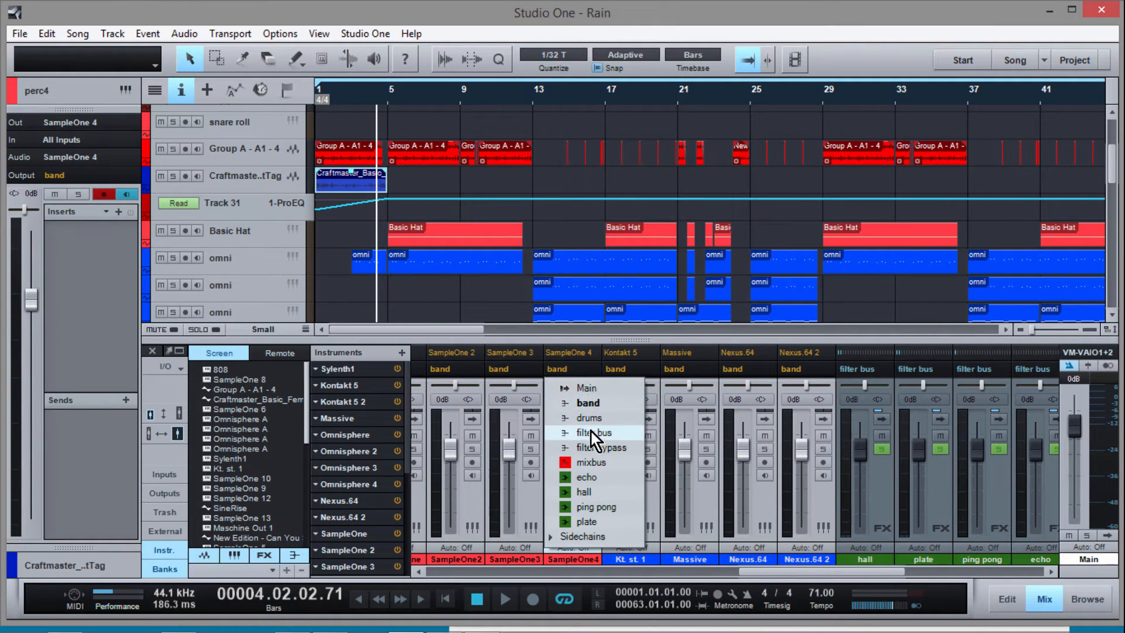
left_click(593, 432)
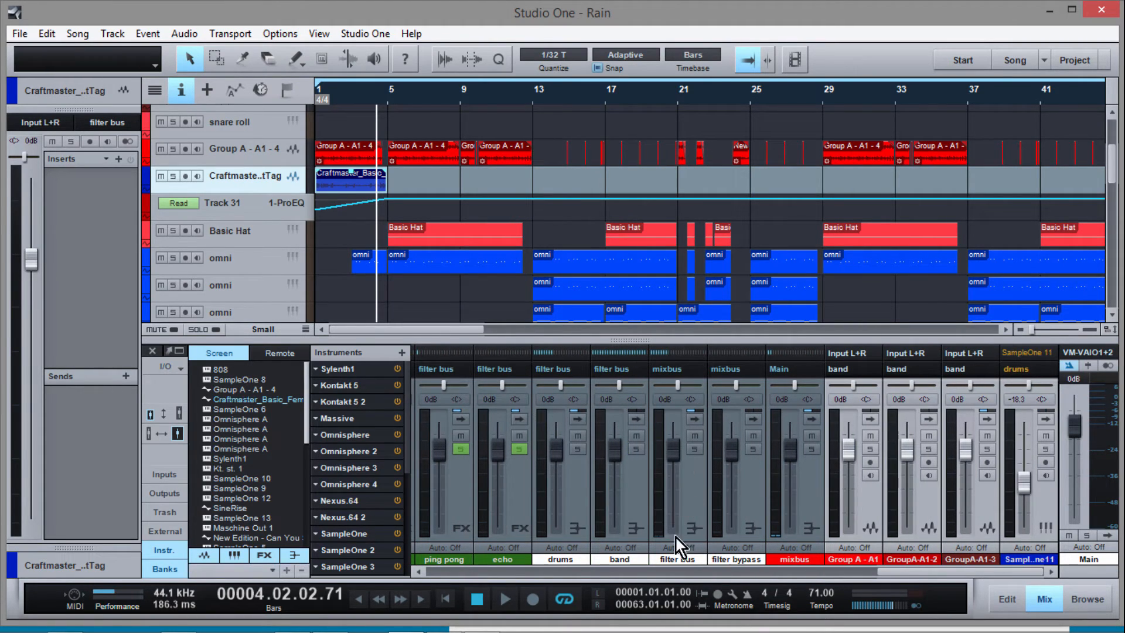
mouse_move(872, 574)
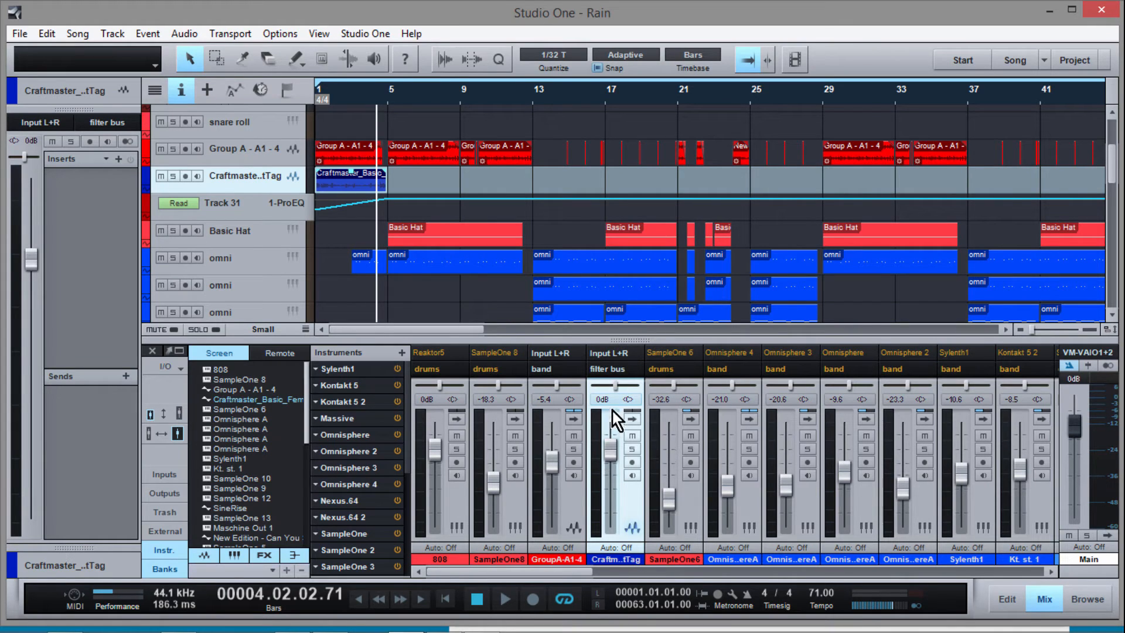
Switch the Craftmaster beat-tag track's output from filter bus to filter bypass
left_click(608, 368)
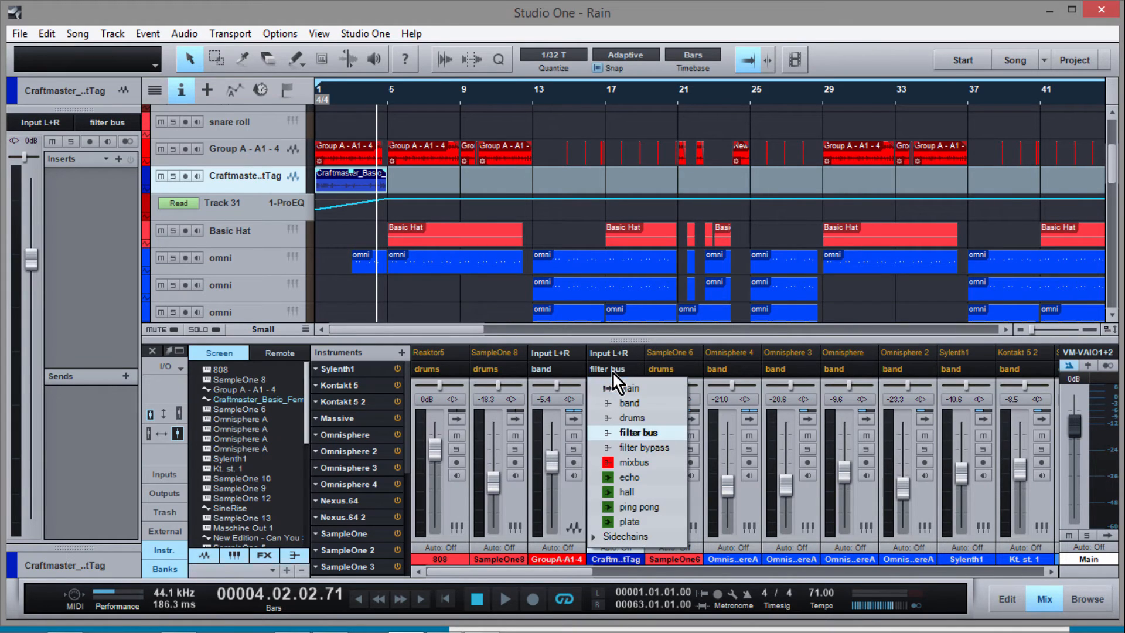
left_click(644, 447)
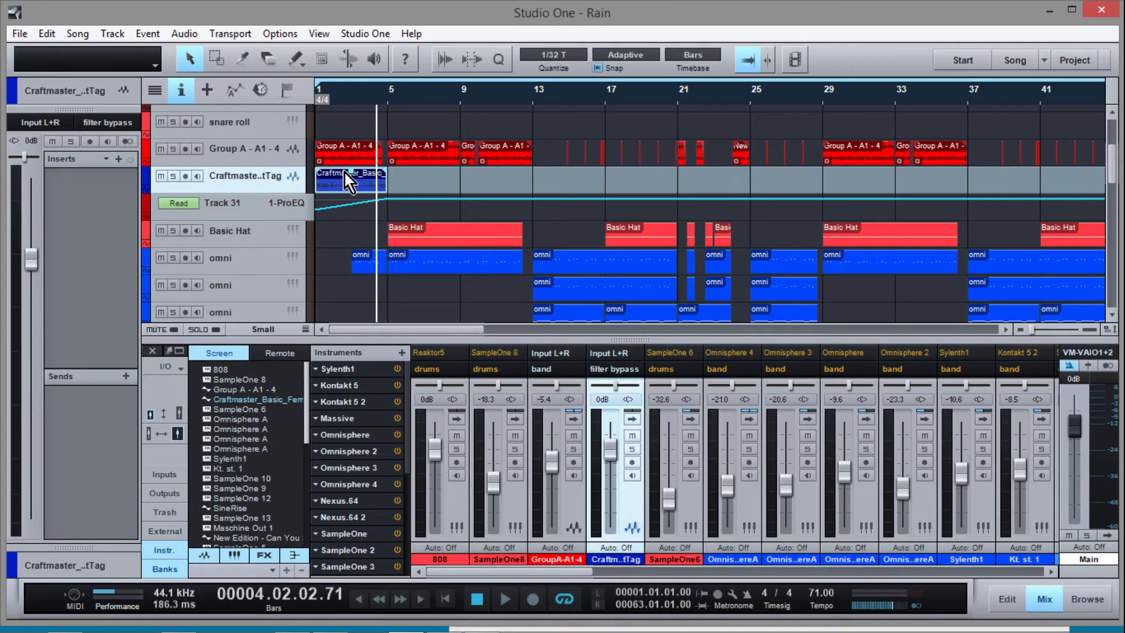
left_click(108, 122)
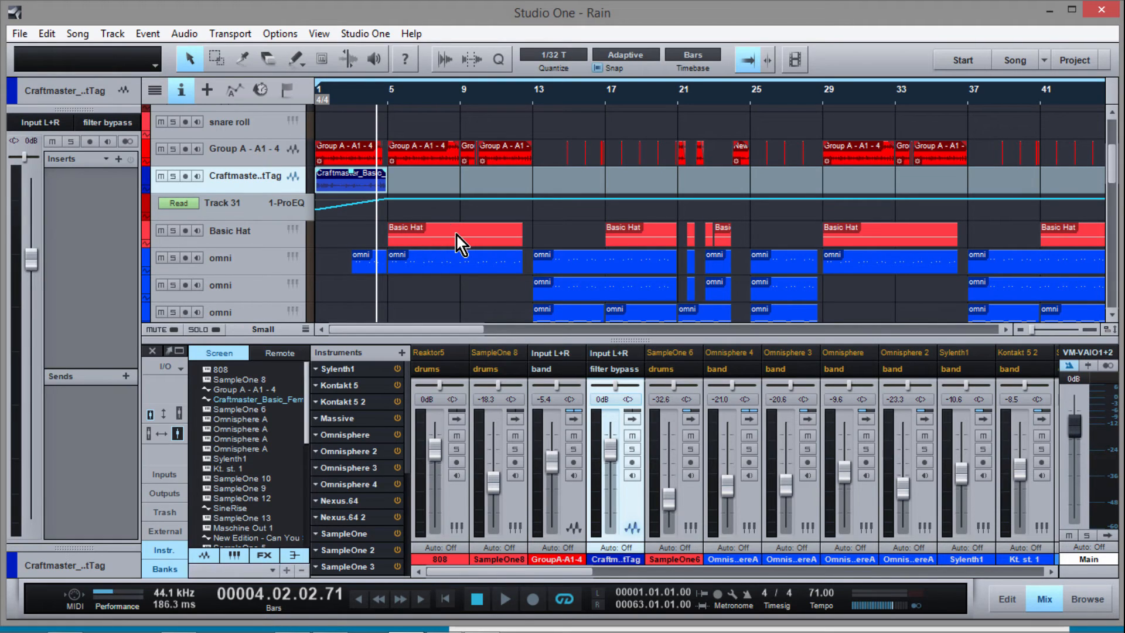
left_click(504, 598)
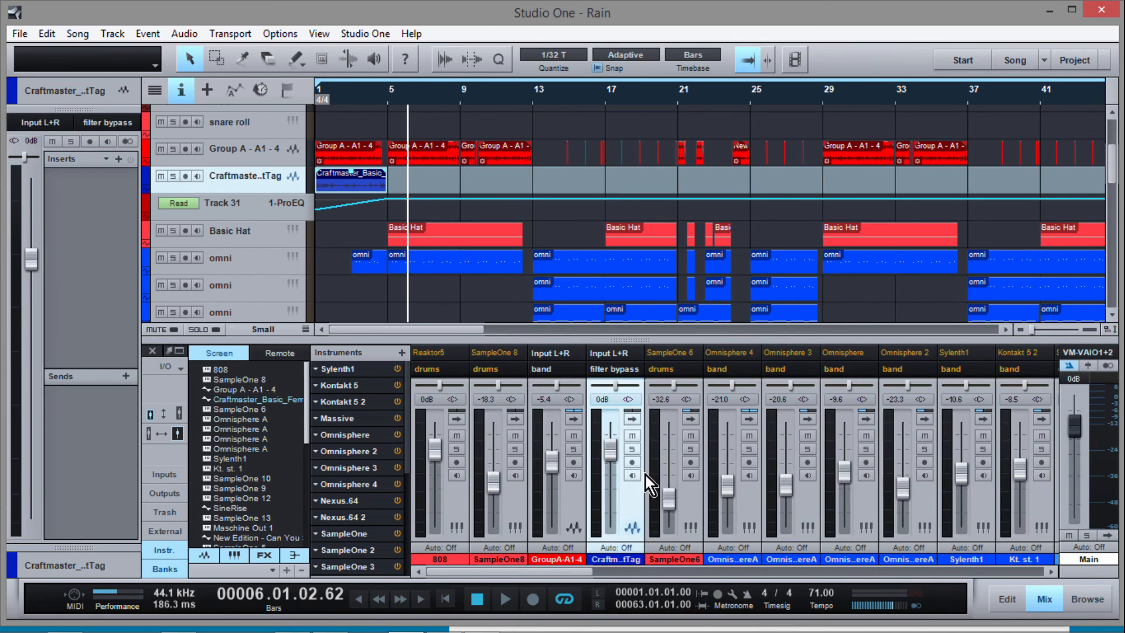
Add a bus channel named 'New bus' from the mixer's right-click menu
right_click(646, 480)
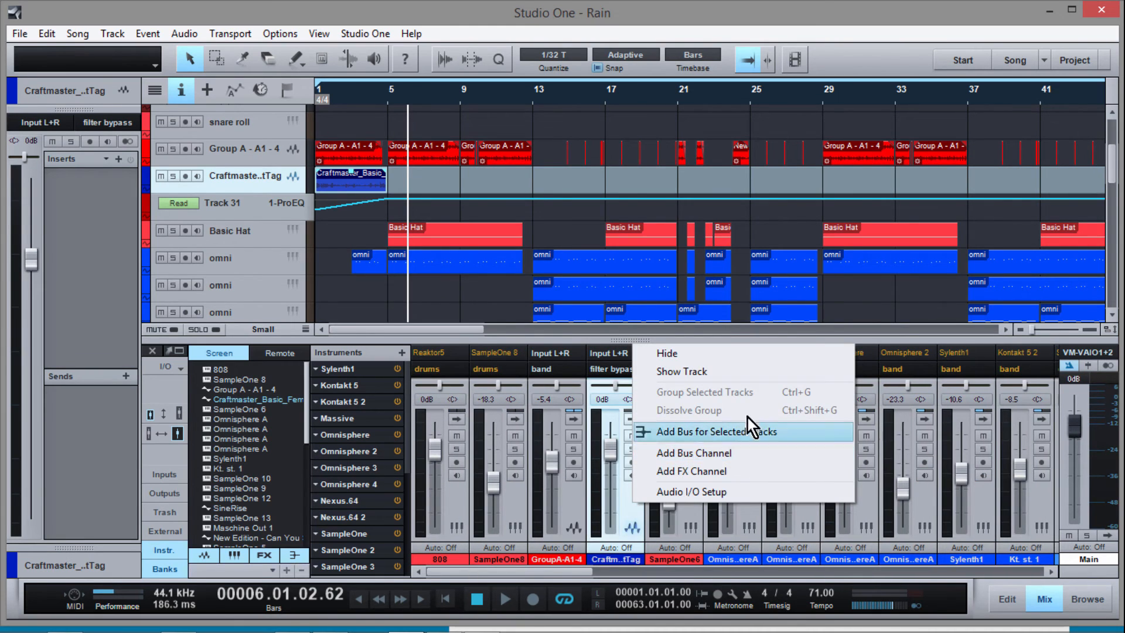
mouse_move(751, 453)
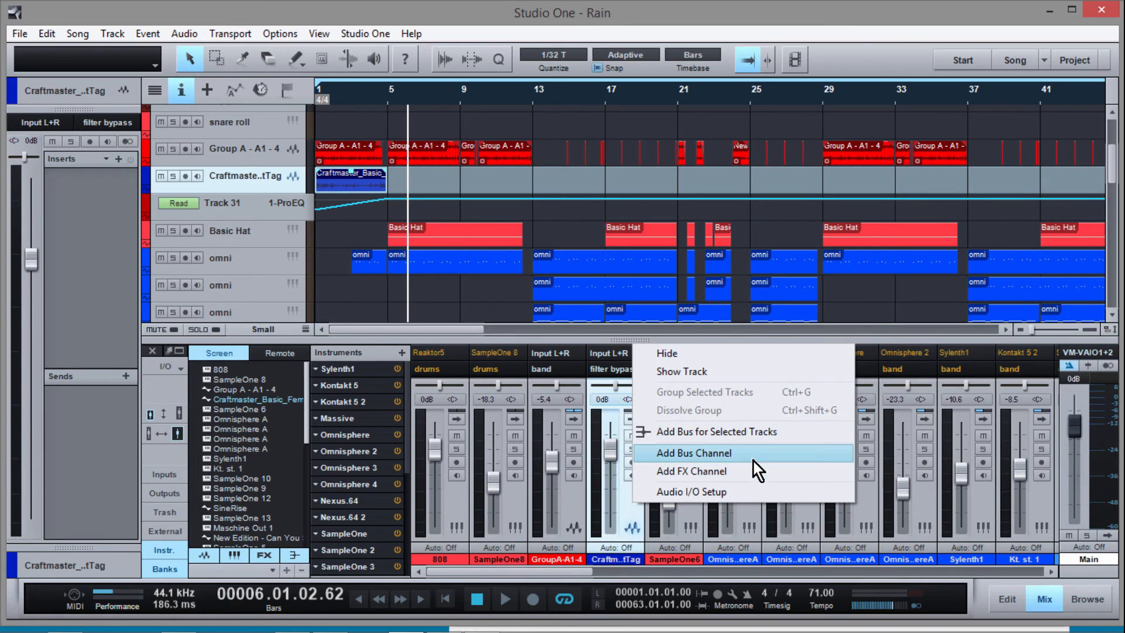
left_click(693, 453)
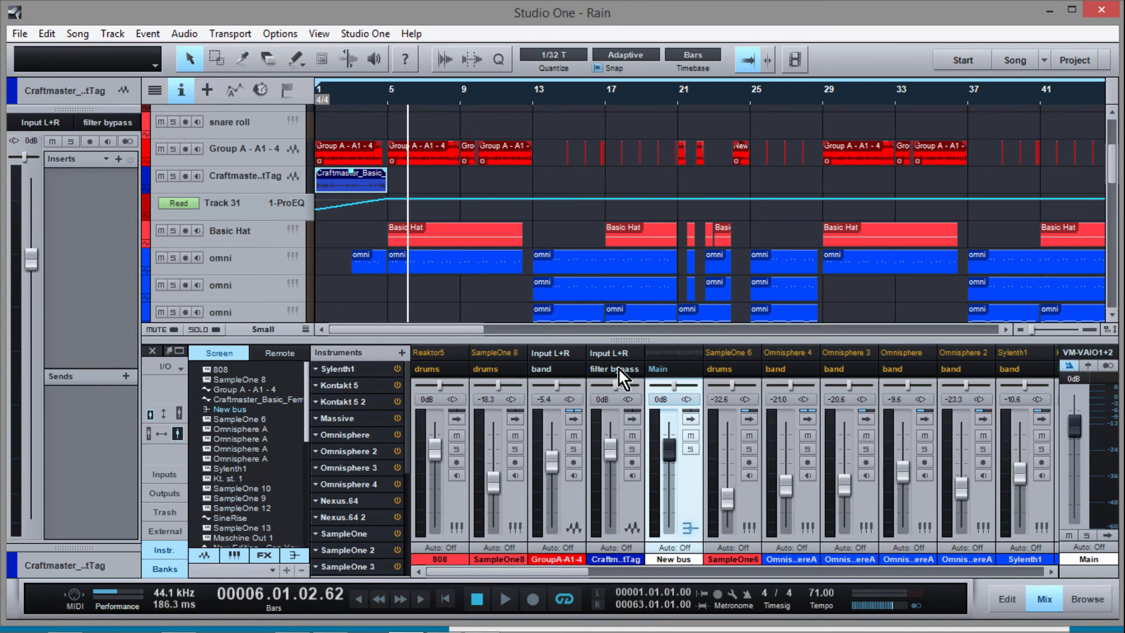
Route the beat-tag track into New bus, New bus into filter bypass, and start playback
left_click(655, 368)
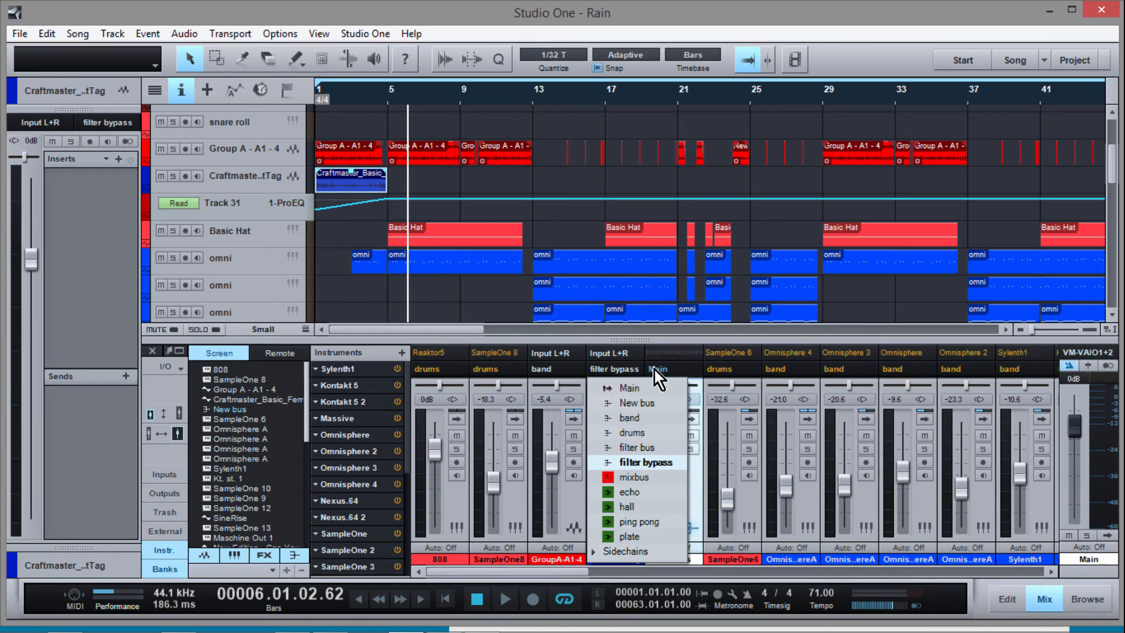
left_click(636, 403)
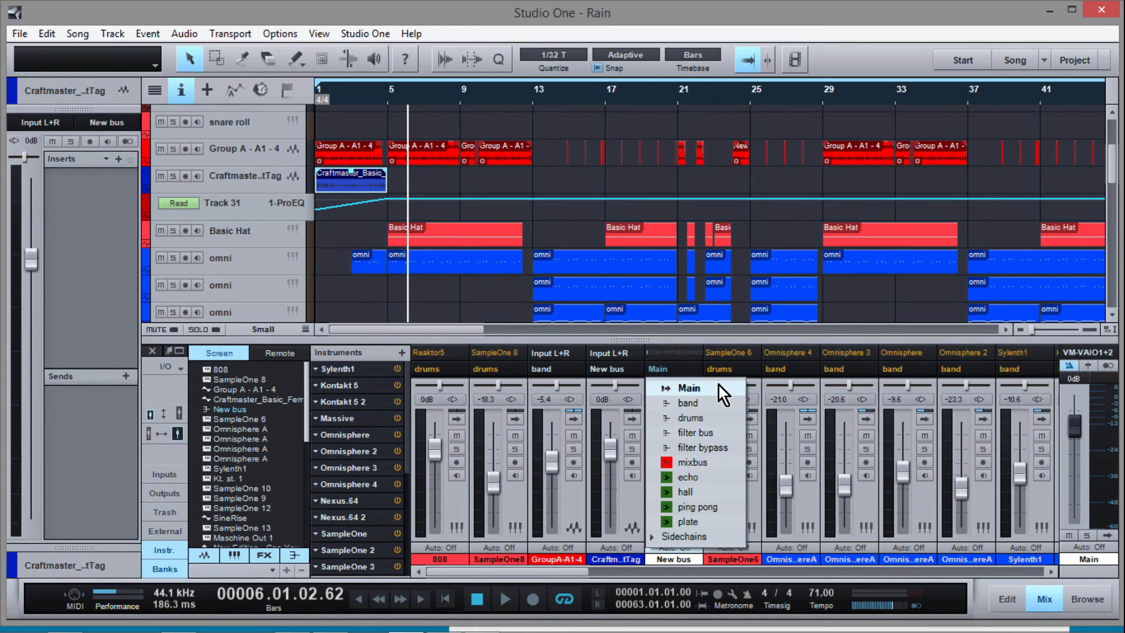
mouse_move(728, 447)
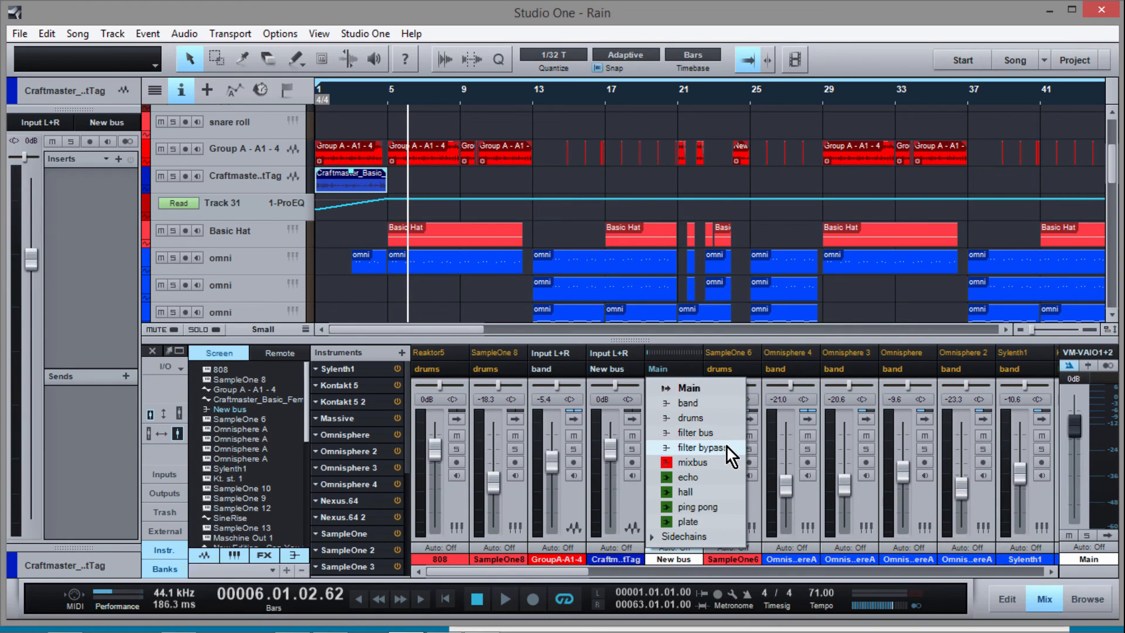
left_click(707, 448)
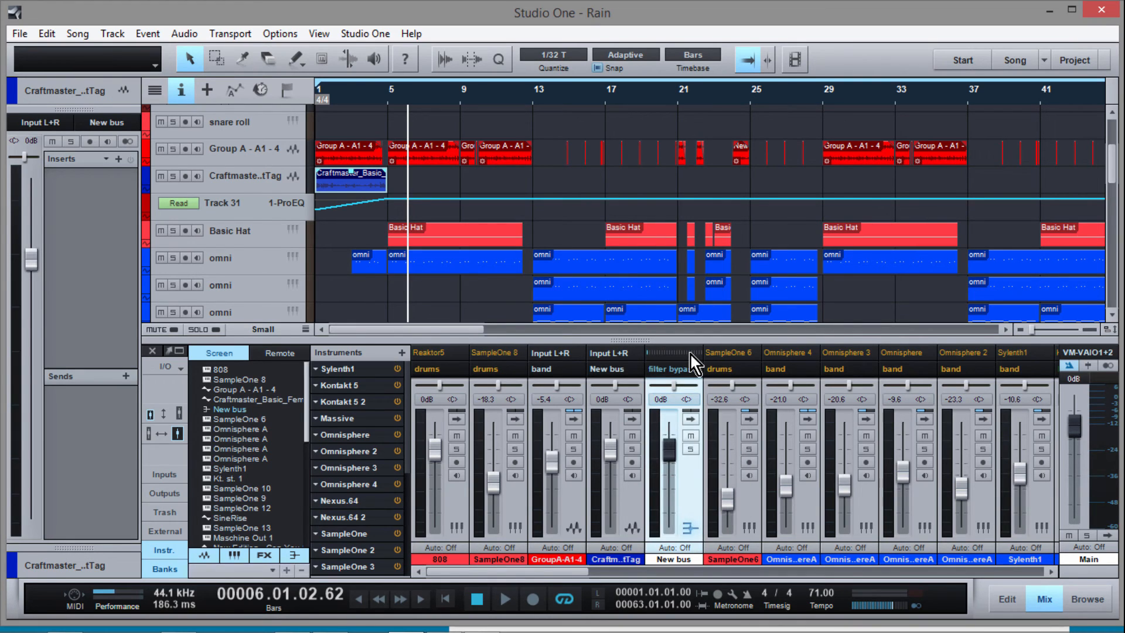
left_click(505, 598)
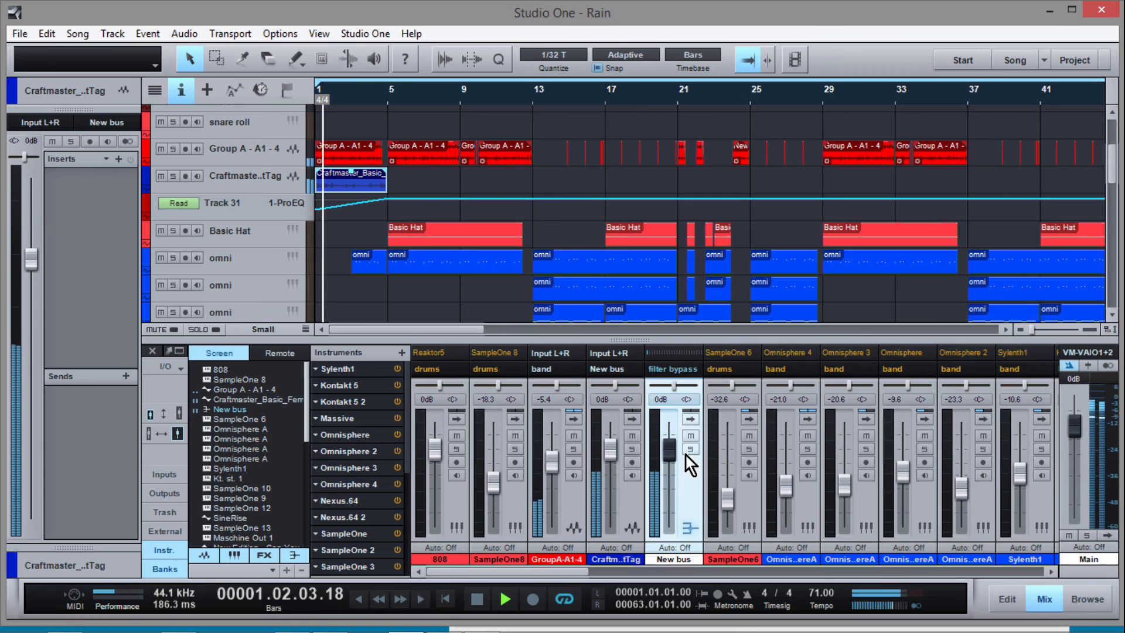
Adjust the New bus fader down to about -5.8 dB
left_click_drag(666, 452, 675, 470)
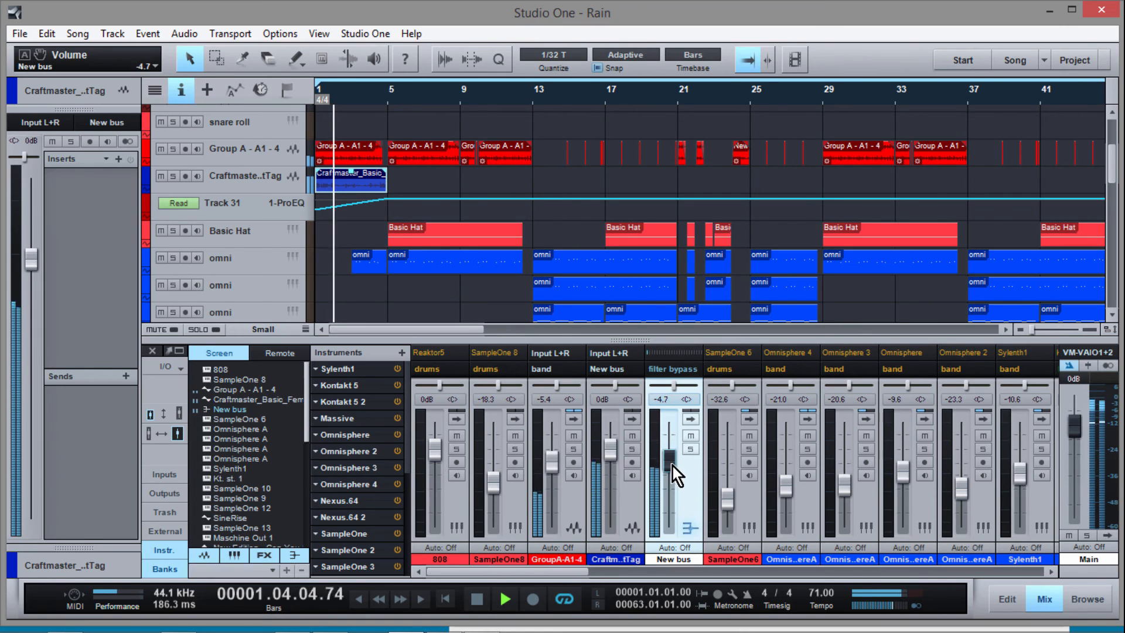
left_click_drag(671, 456, 672, 477)
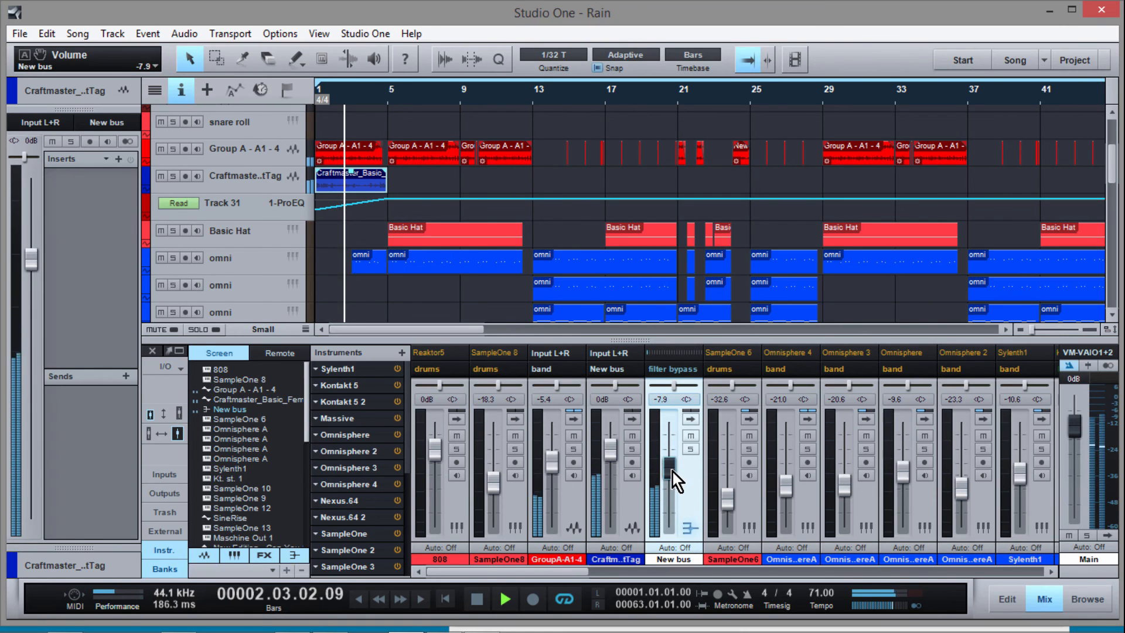
left_click_drag(674, 474, 671, 460)
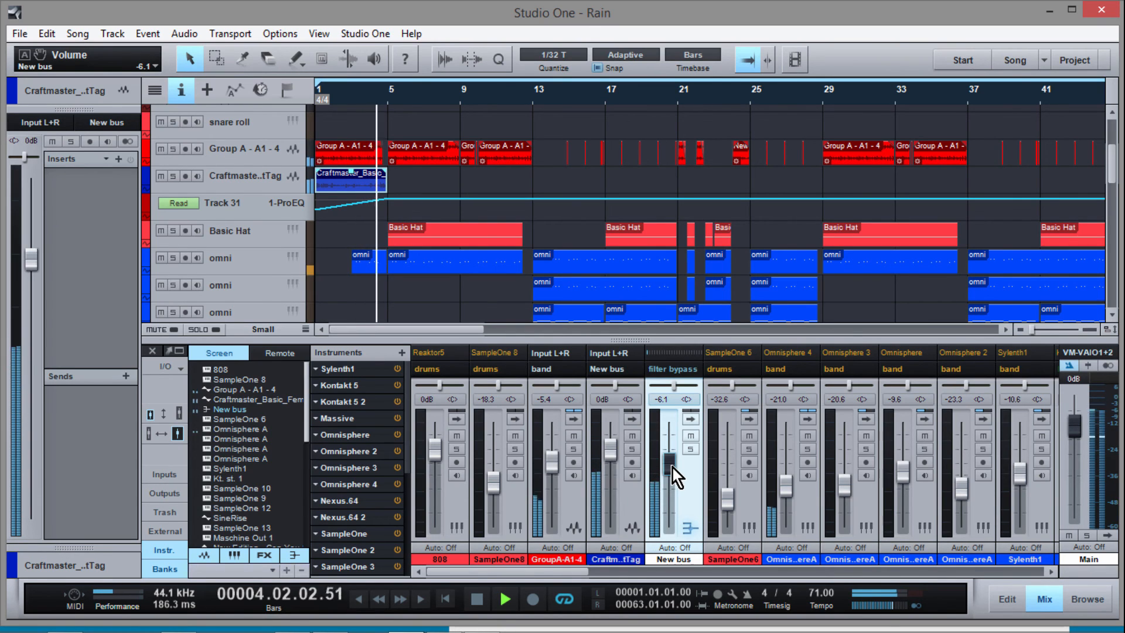
left_click_drag(671, 474, 669, 463)
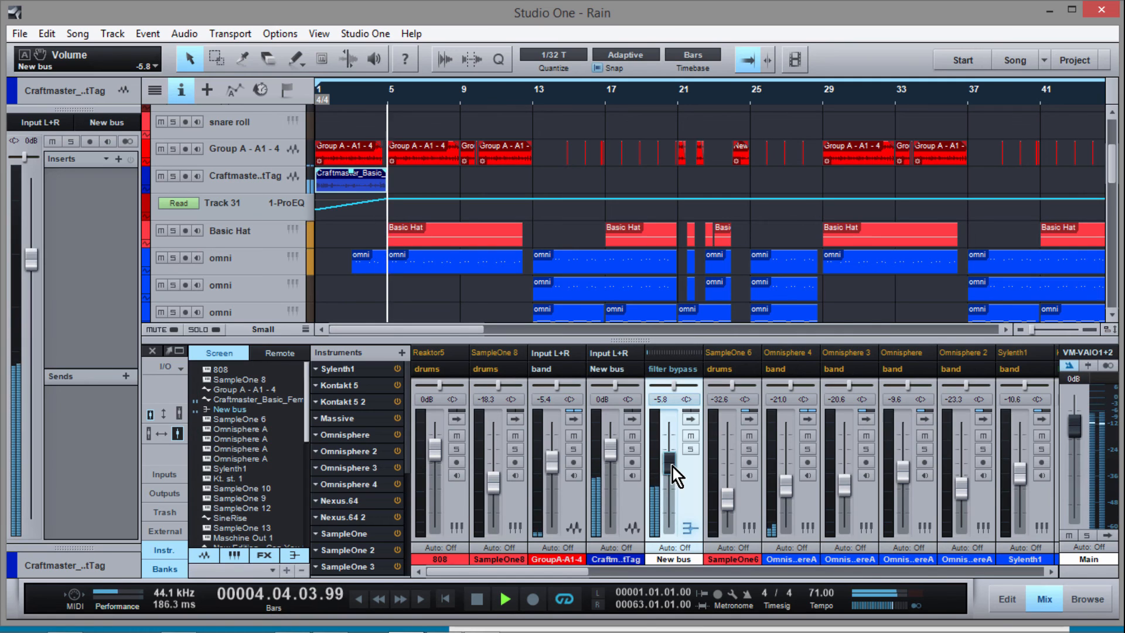